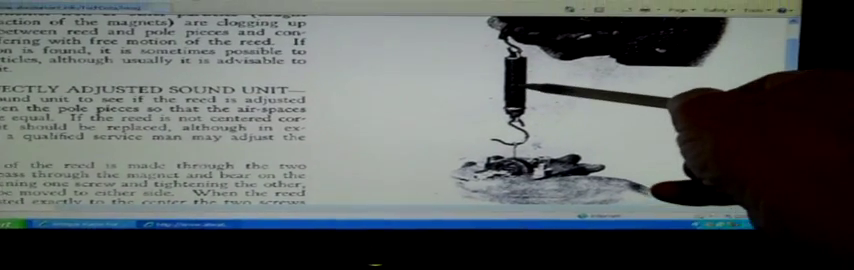
scroll("down", 3)
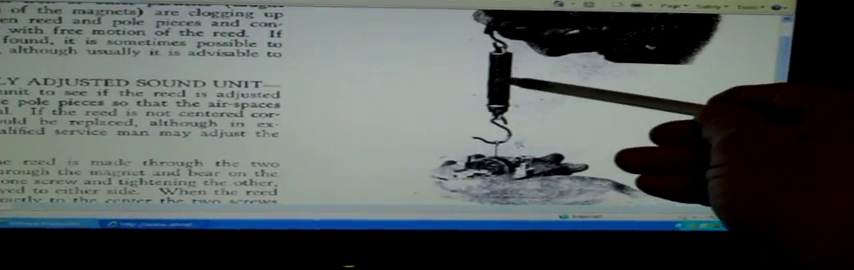